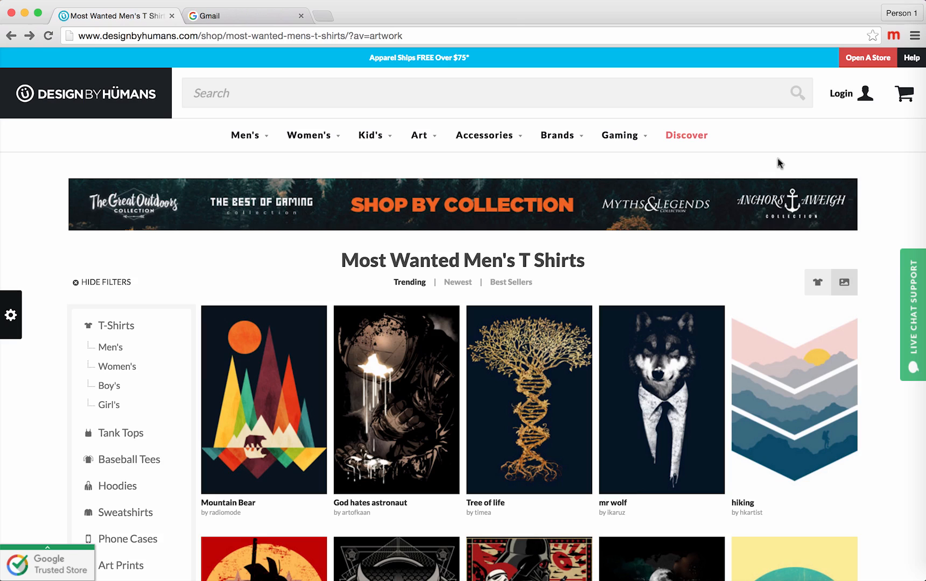
mouse_move(854, 44)
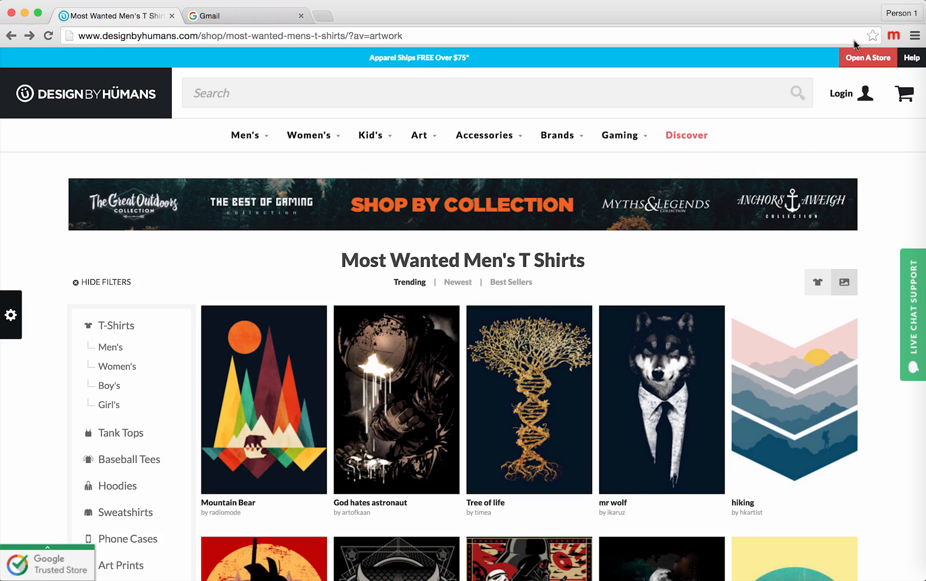
mouse_move(867, 58)
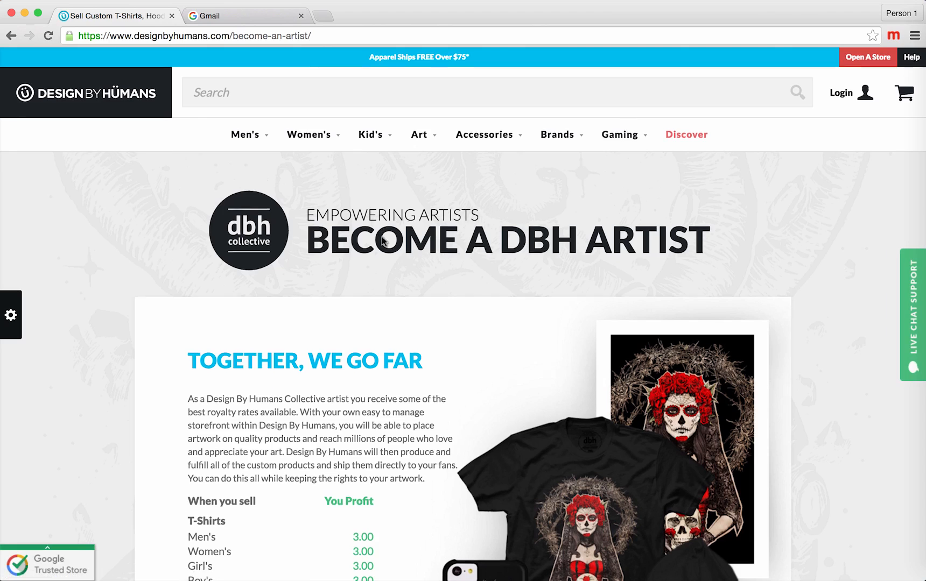
Step: Scroll past the royalty table and start the artist application with APPLY NOW!
scroll(down, 3)
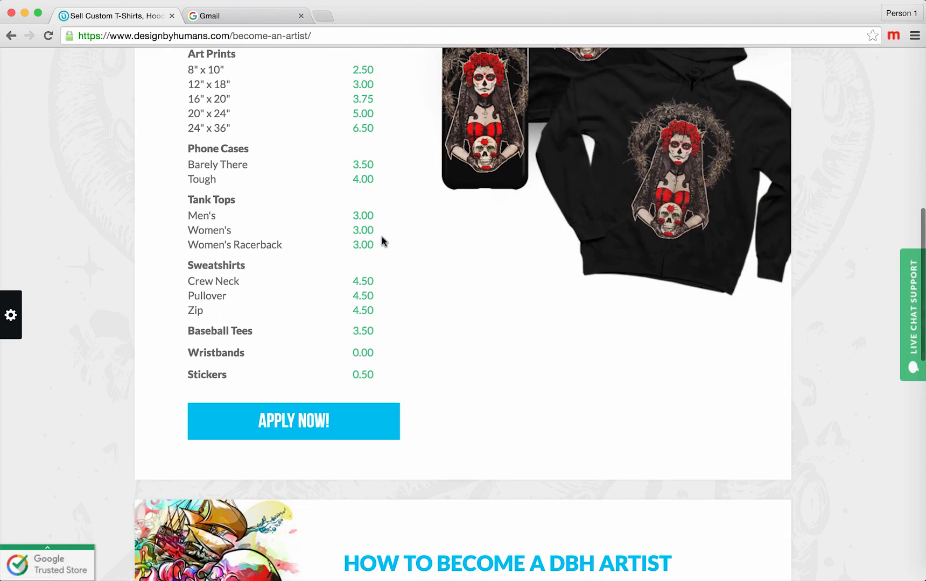
mouse_move(289, 426)
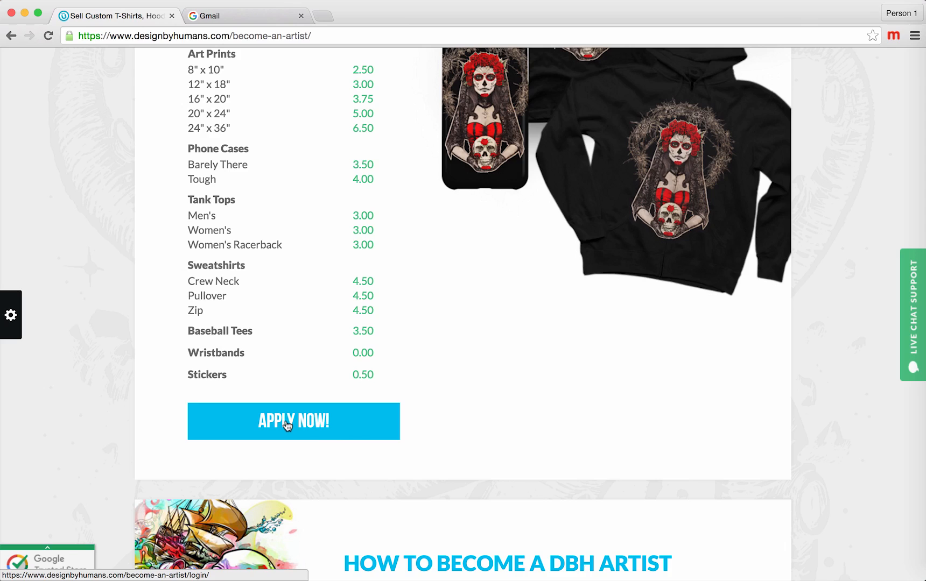
click(292, 422)
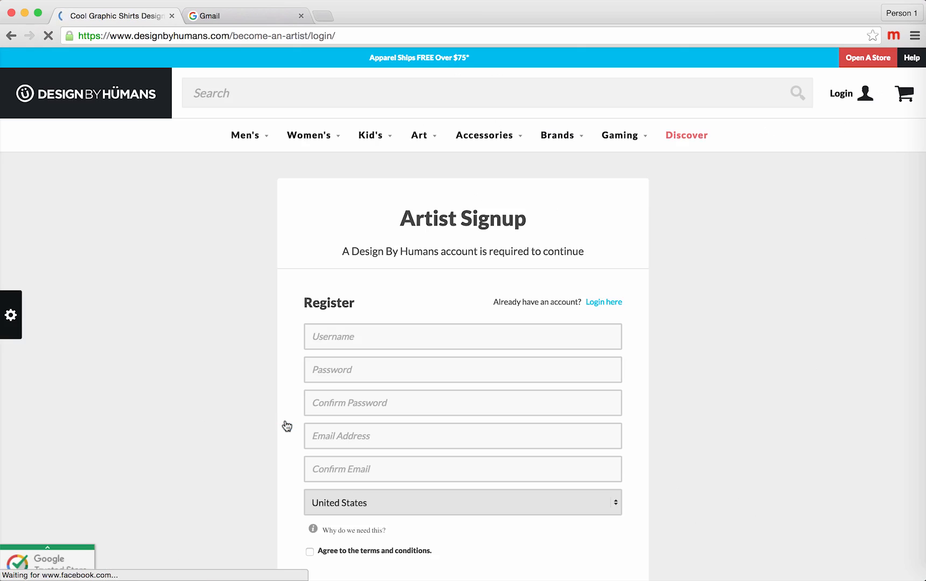
mouse_move(444, 276)
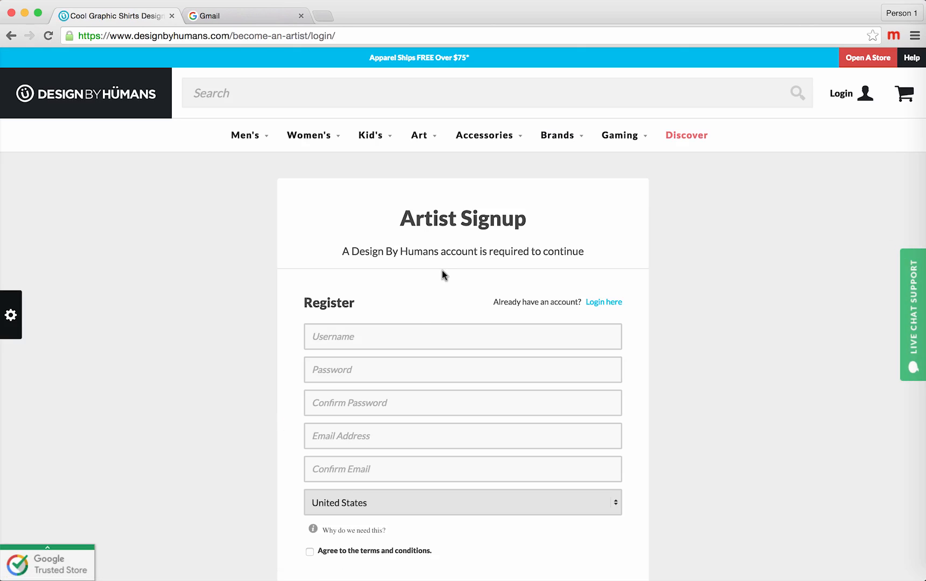
mouse_move(449, 297)
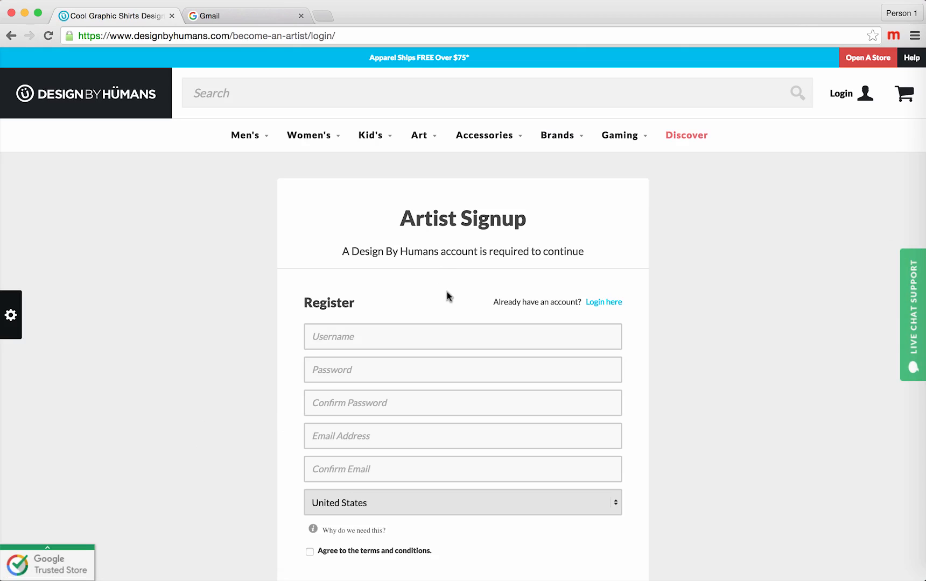
Step: Enter DBHTutorial2 as the username on the Artist Signup form
click(407, 336)
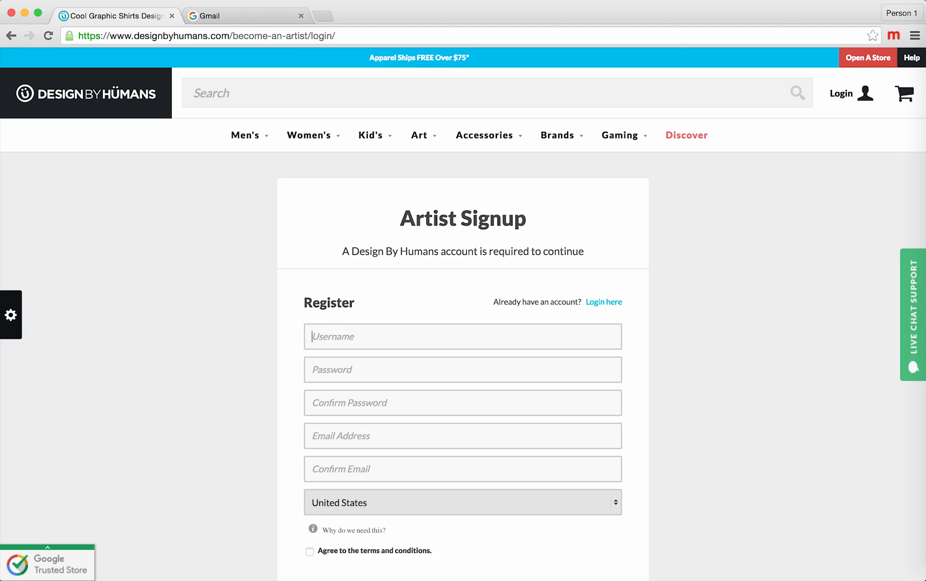
text(DBHTu)
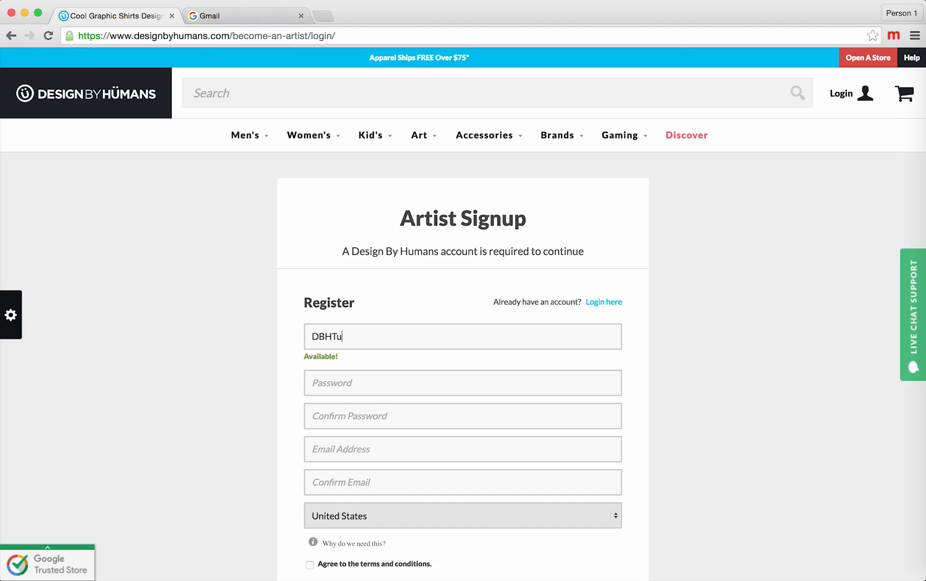
text(torial)
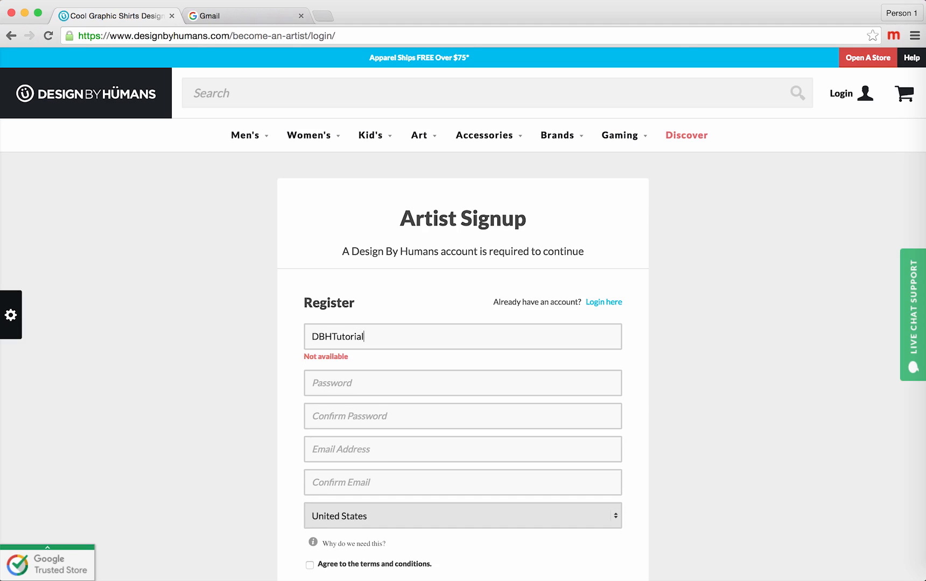
text(2)
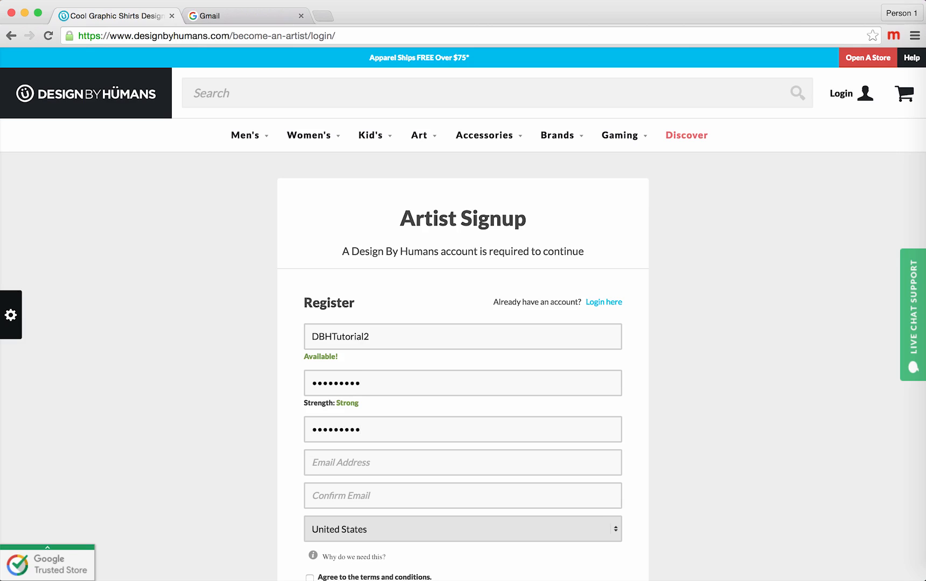
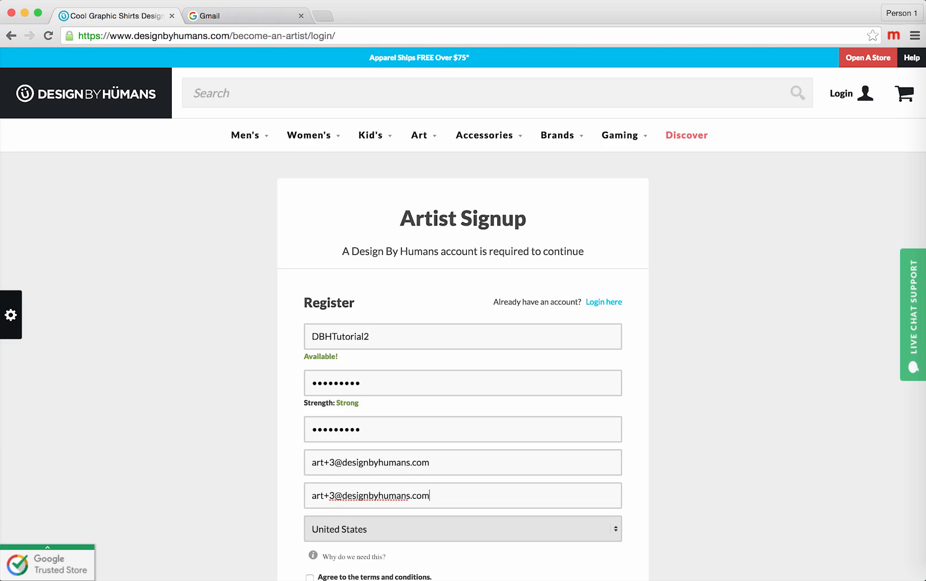
Step: Choose United States as the country and agree to the terms and conditions
scroll(down, 3)
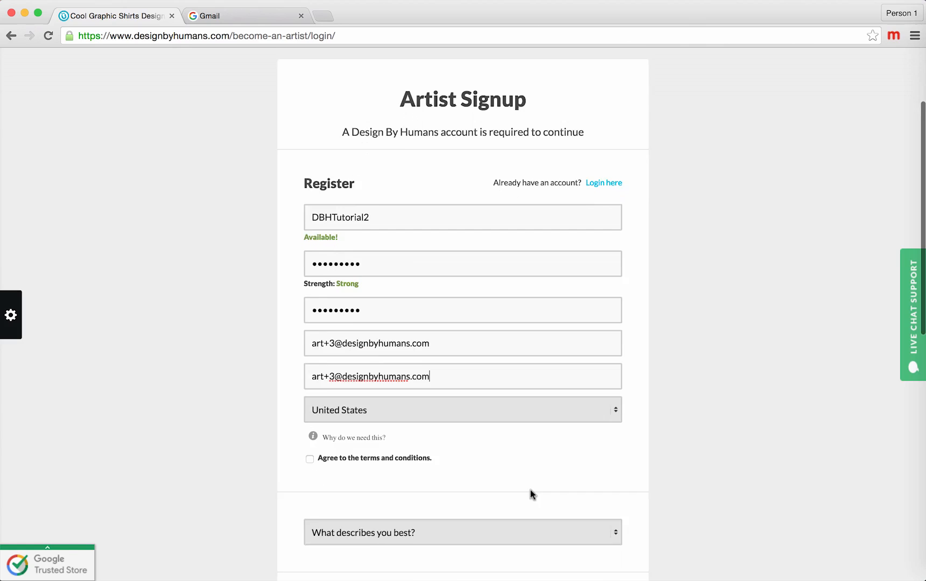
scroll(down, 3)
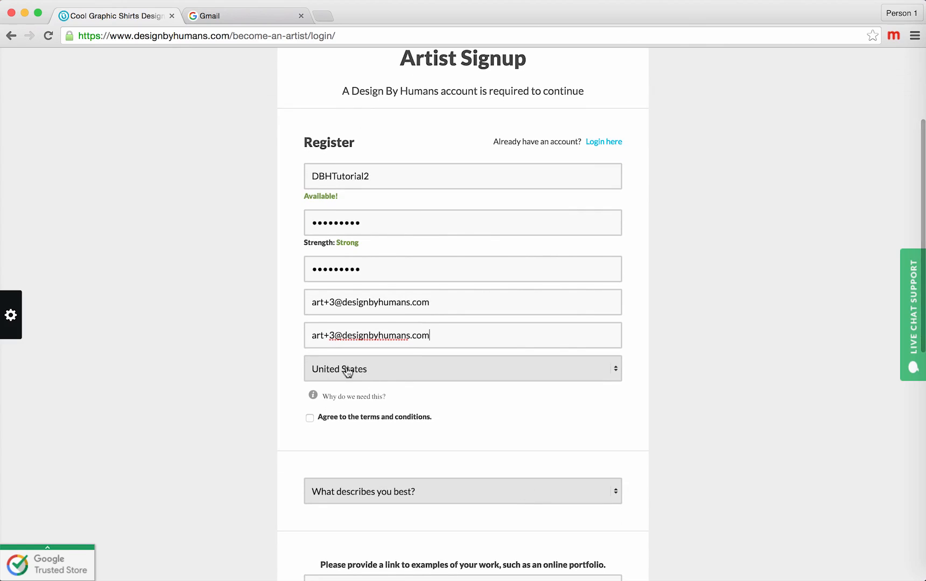
mouse_move(462, 371)
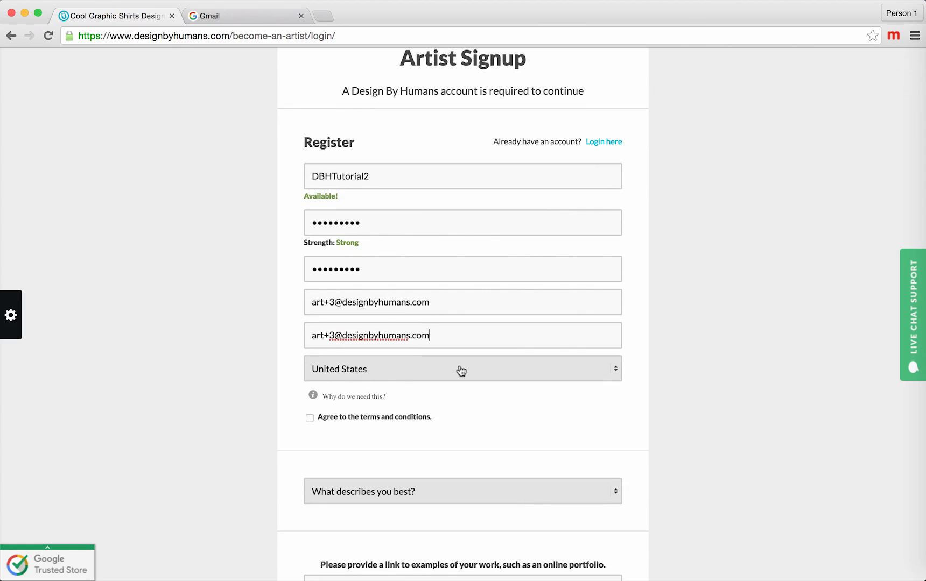
click(462, 369)
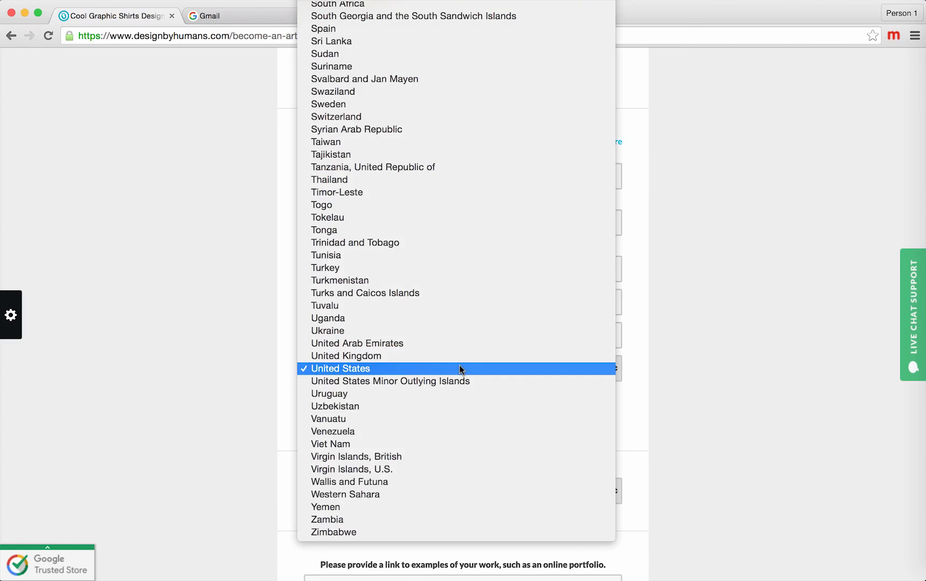
click(340, 369)
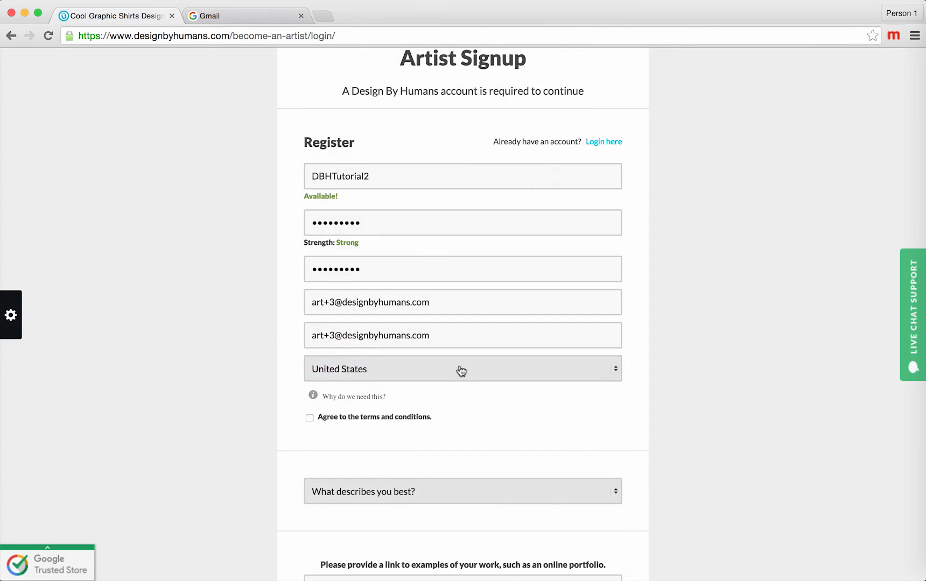
mouse_move(312, 396)
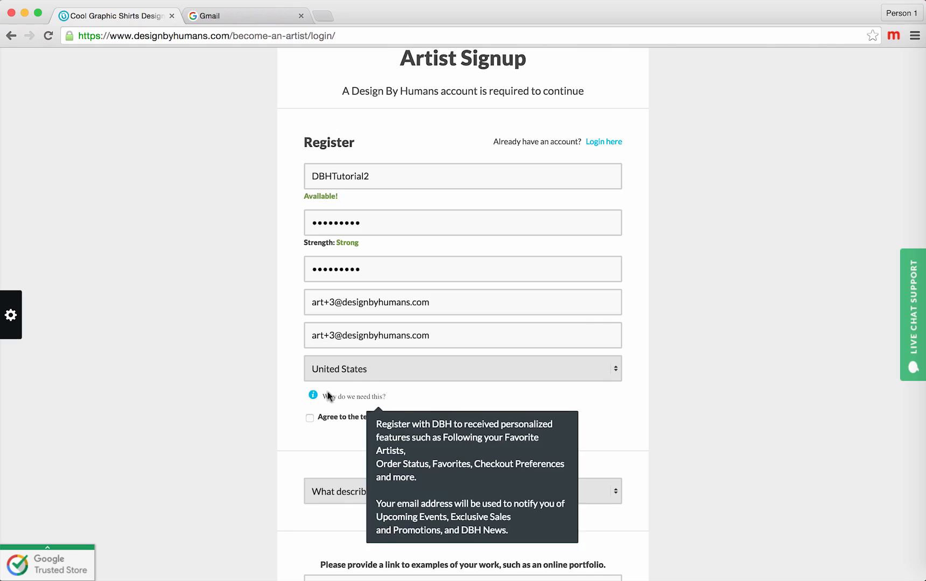
mouse_move(304, 435)
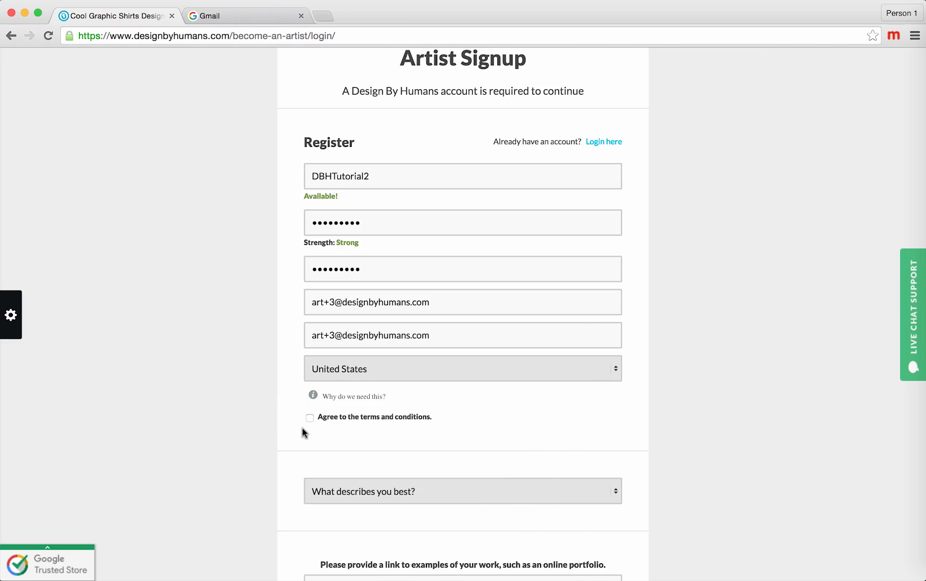
click(310, 418)
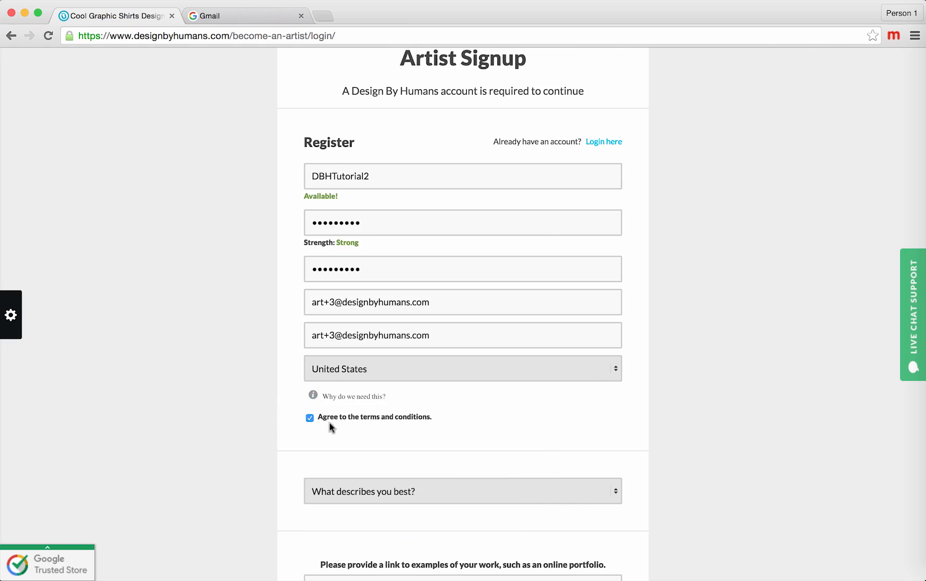
Step: Select Independent Artists in the 'What describes you best?' dropdown
scroll(down, 3)
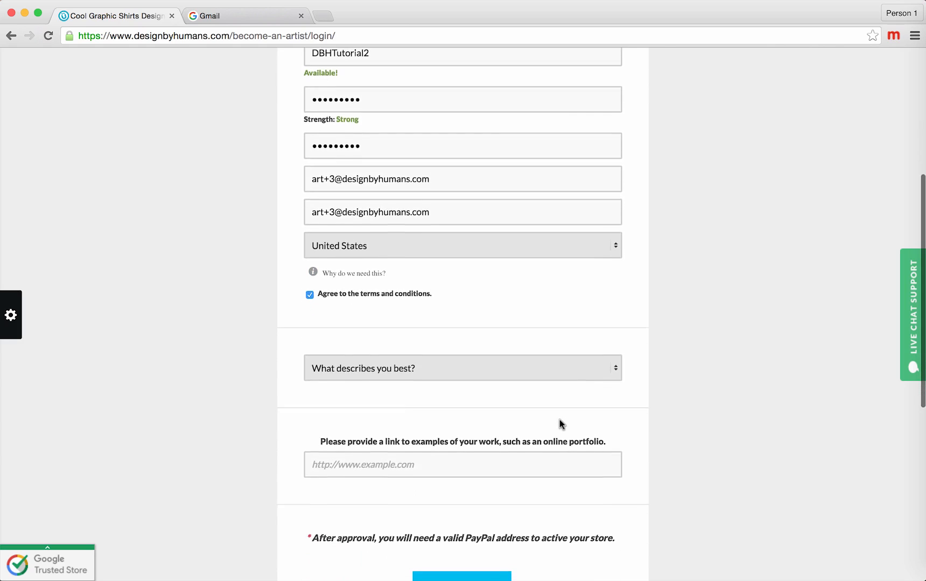
scroll(down, 3)
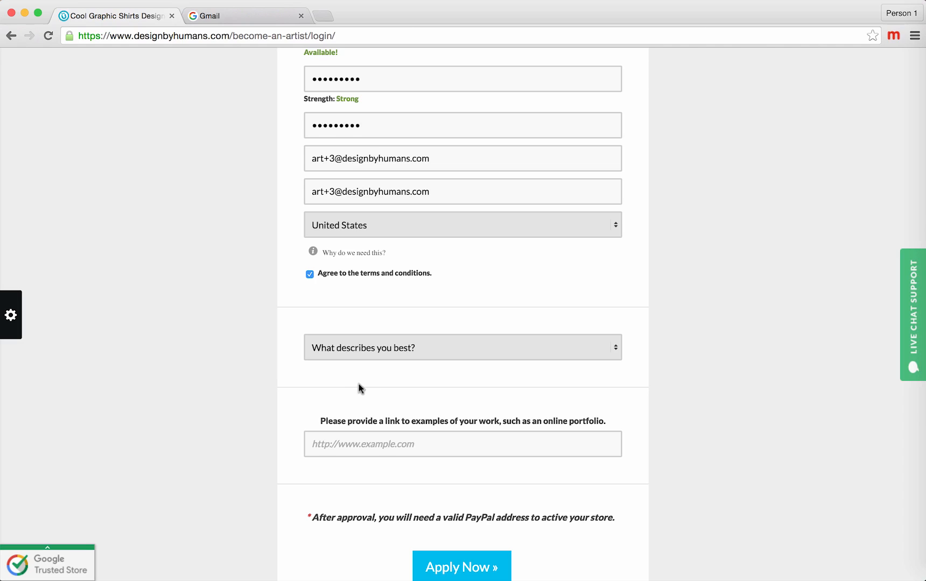
click(462, 347)
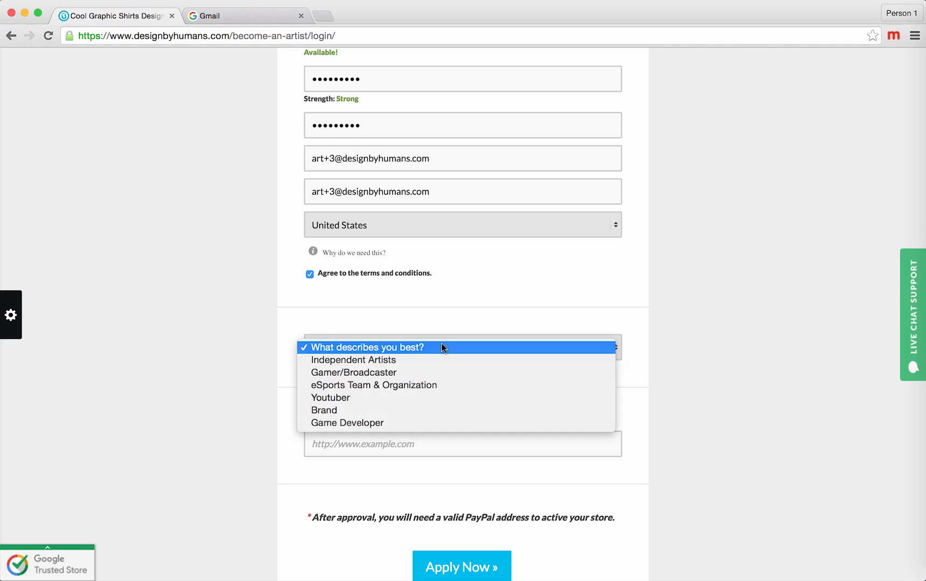
mouse_move(424, 360)
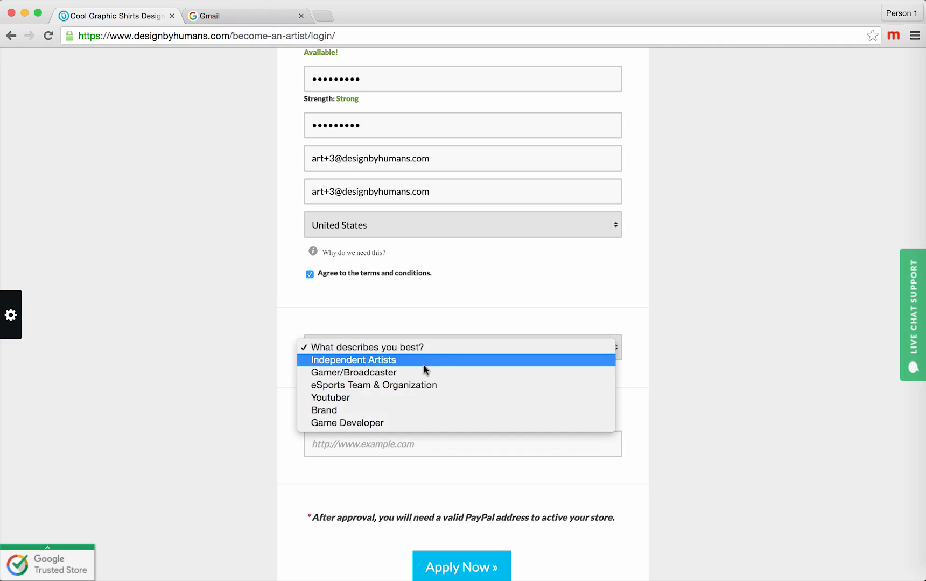
mouse_move(411, 398)
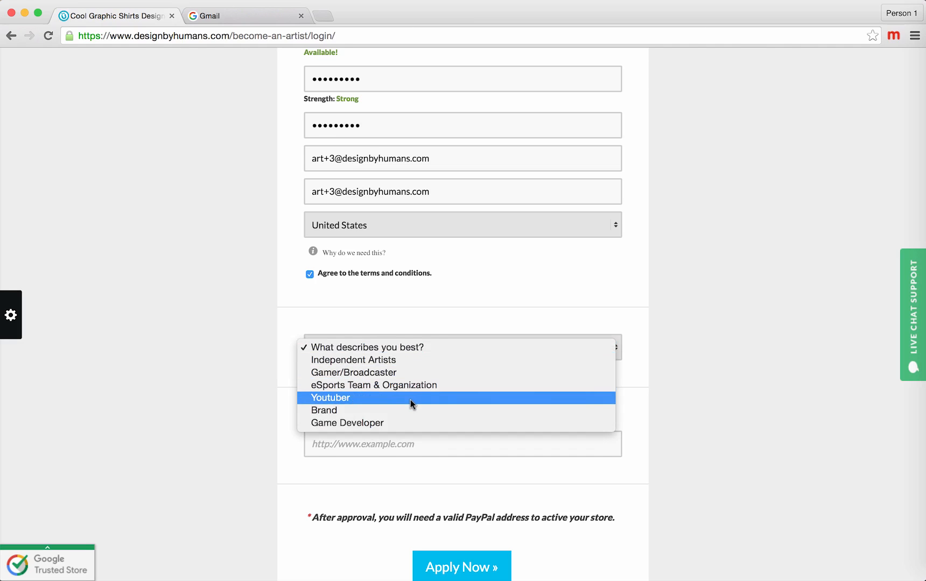
mouse_move(353, 360)
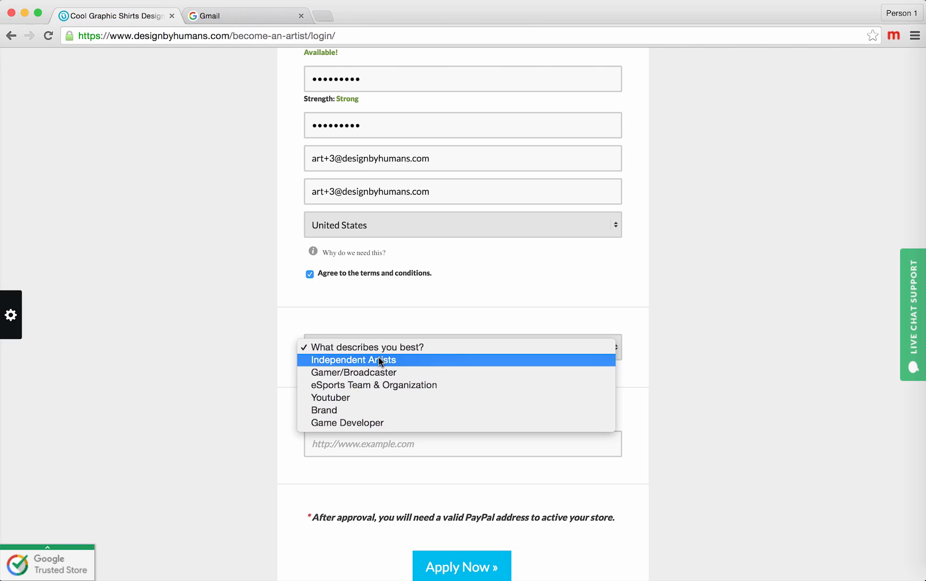
click(353, 359)
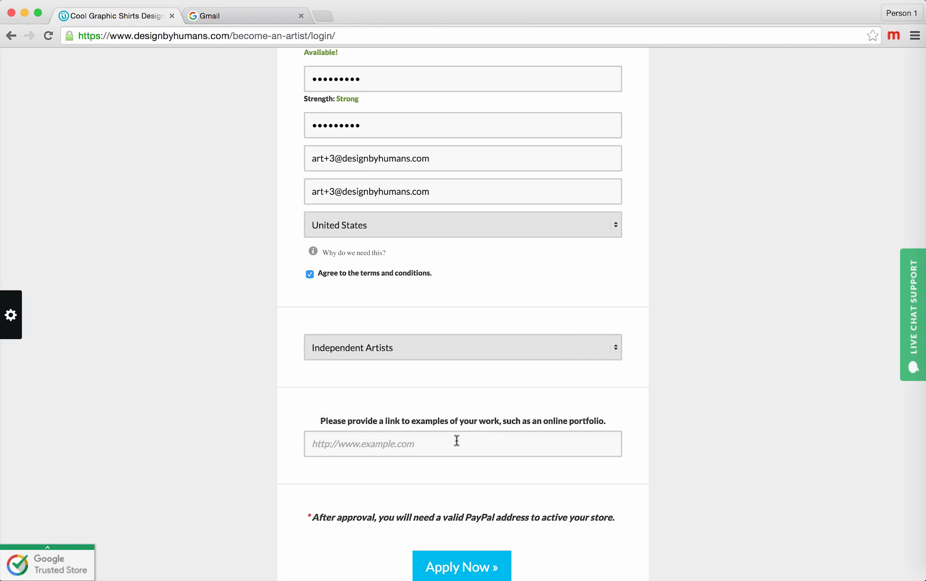
mouse_move(703, 376)
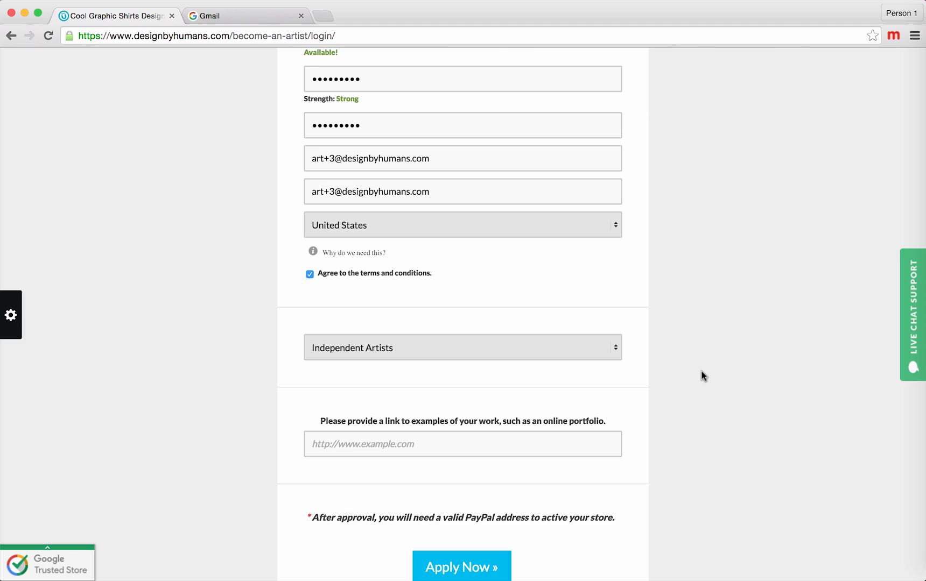
Step: Enter a www portfolio link and submit the artist application
click(463, 444)
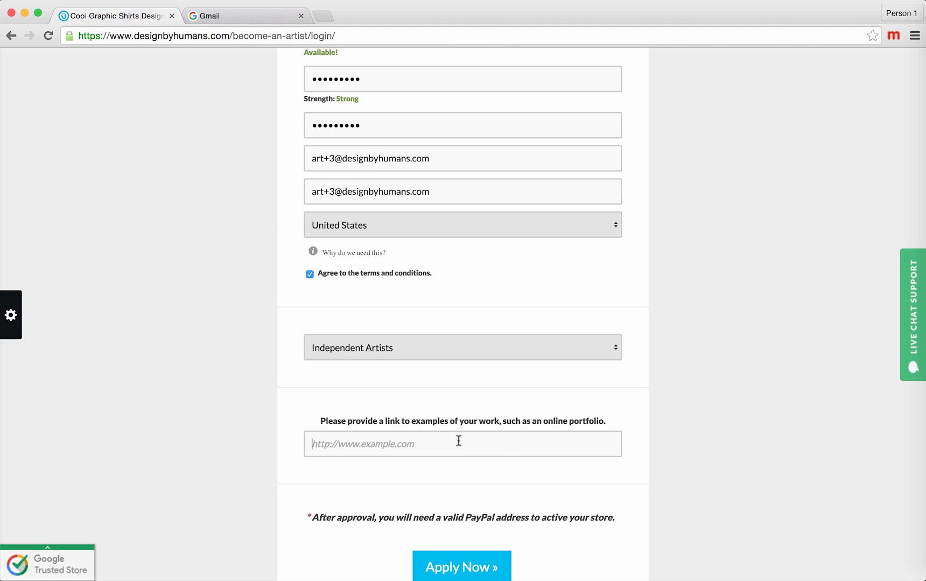
text(www)
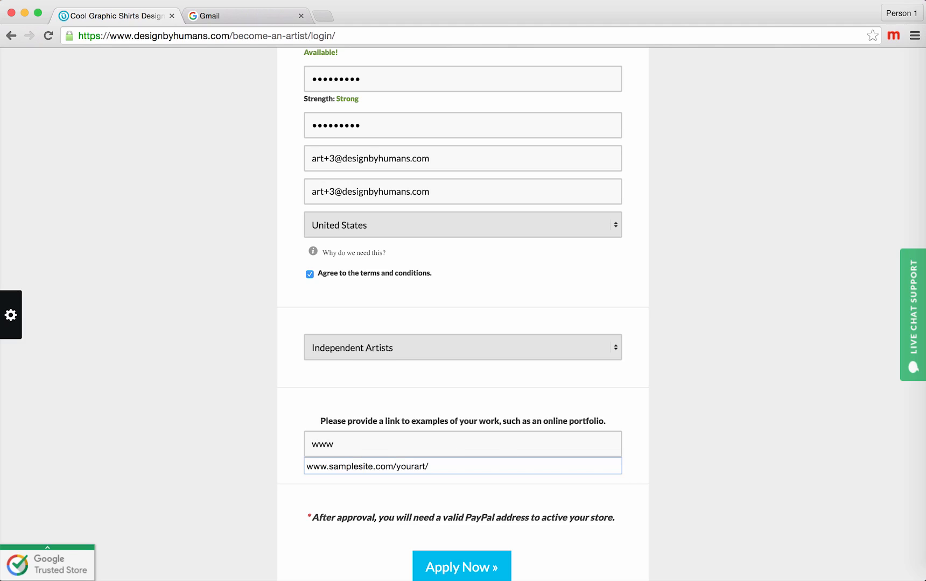
scroll(up, 3)
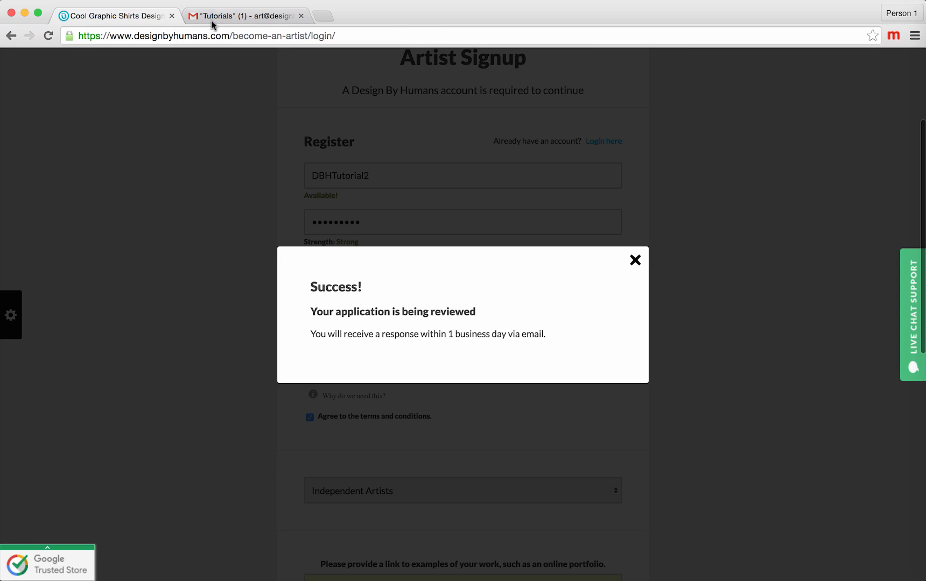
Step: Open the 'Design By Humans - Account Confirmation' email in the Gmail tab
click(244, 16)
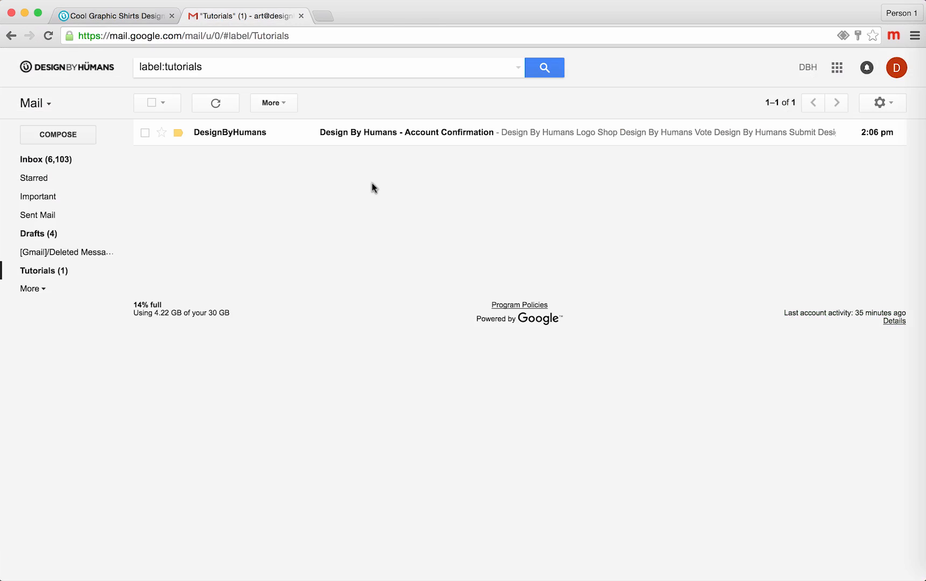
click(406, 132)
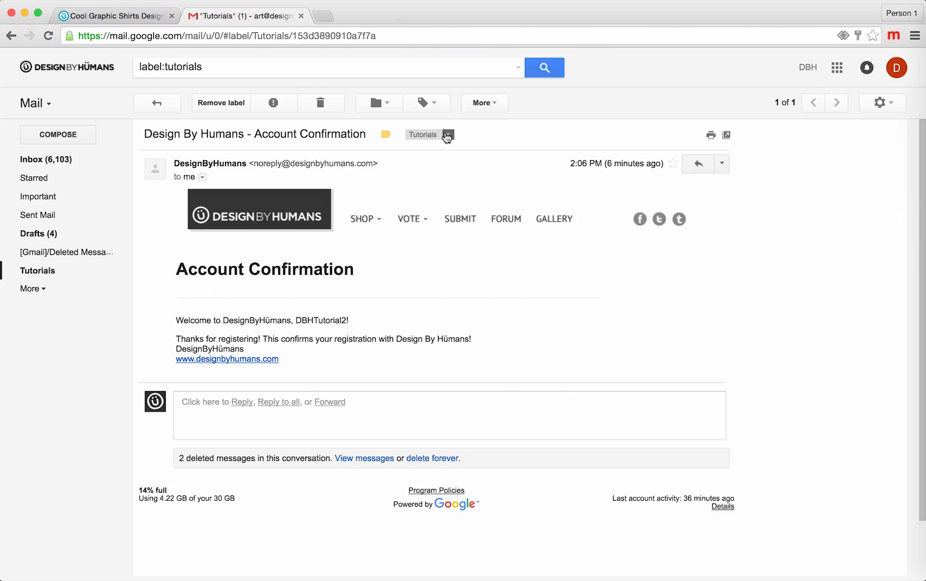
mouse_move(494, 301)
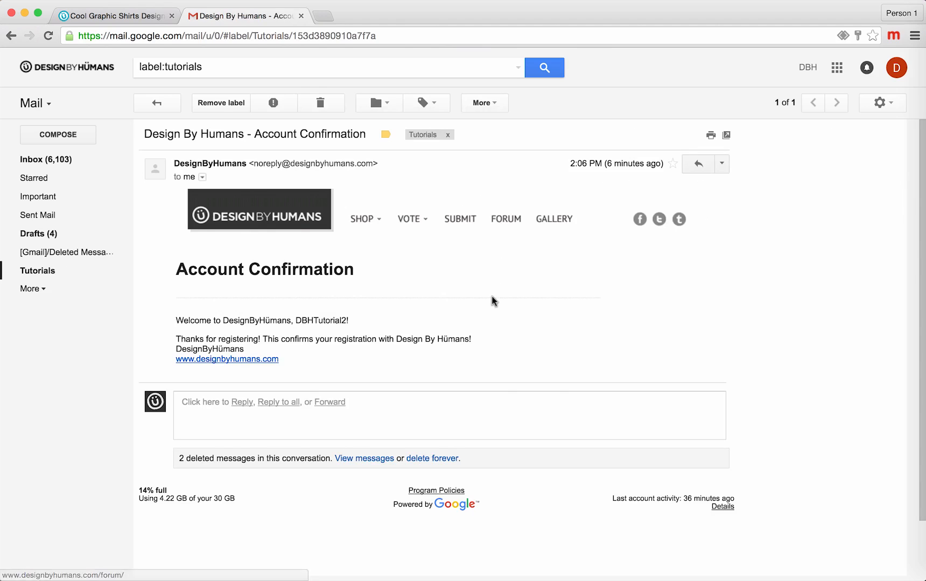
mouse_move(482, 286)
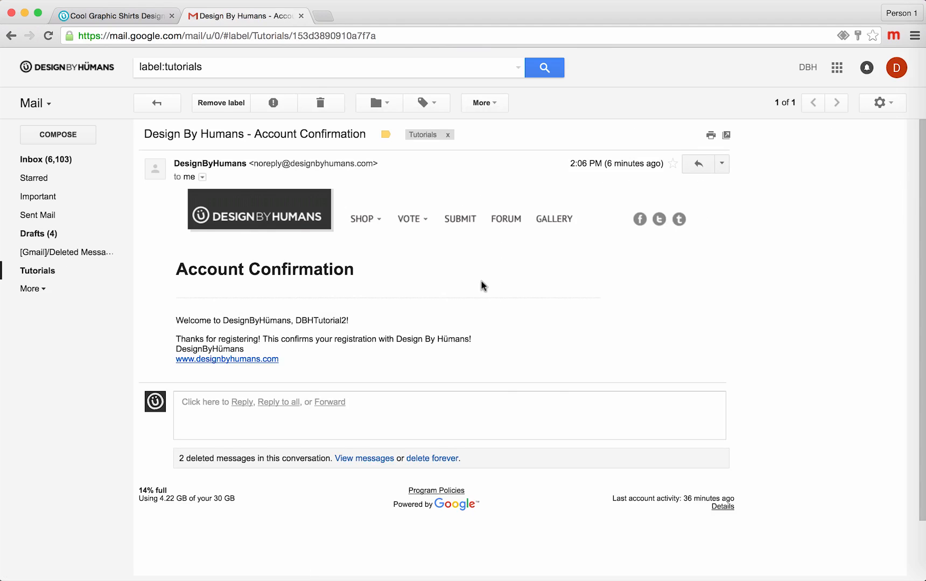